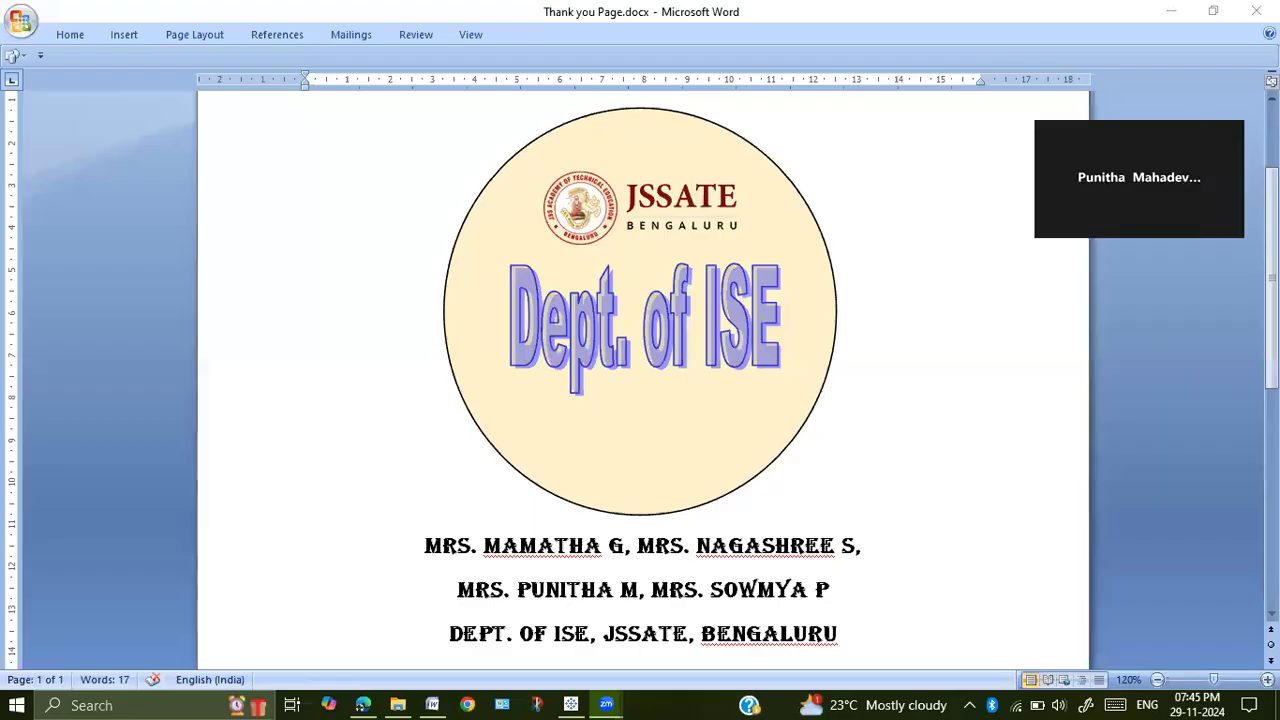
{"action": "mouse_move", "coordinate": [988, 64]}
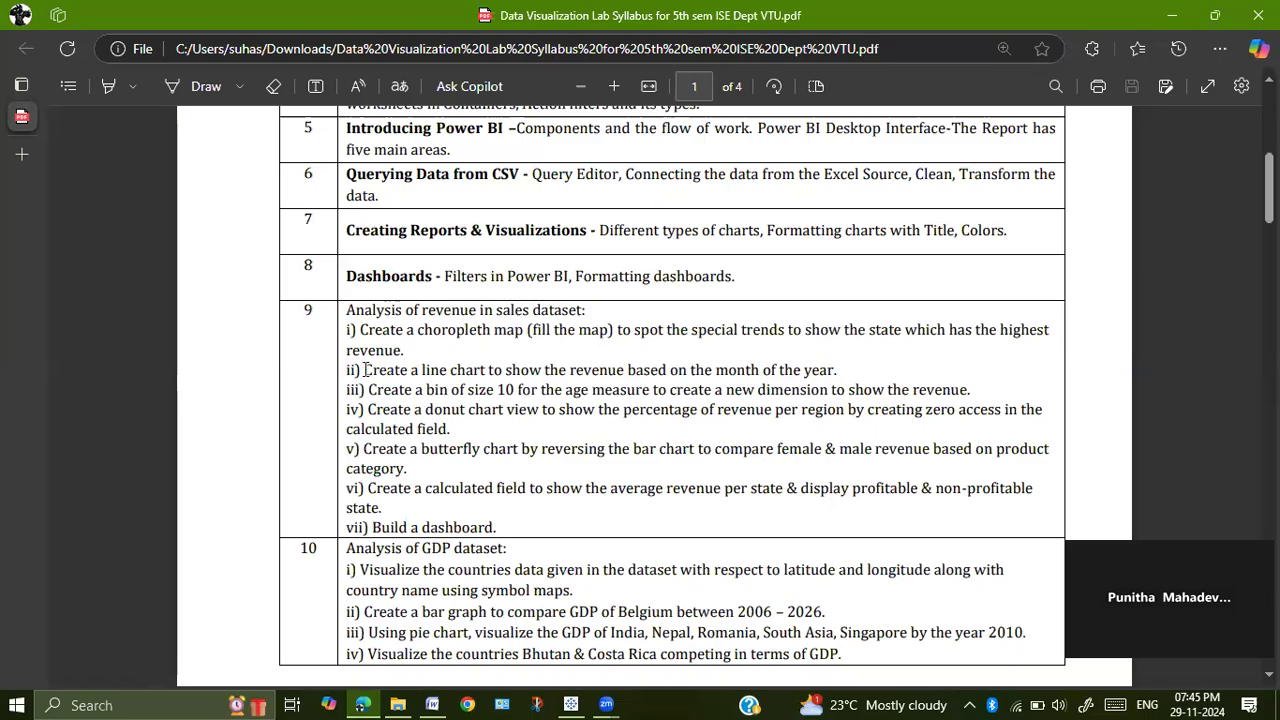
Step: Place Month on Columns as YEAR(Month), giving 2020 and 2021 headers on Sheet 3
{"action": "left_click_drag", "start_coordinate": [366, 368], "coordinate": [678, 408]}
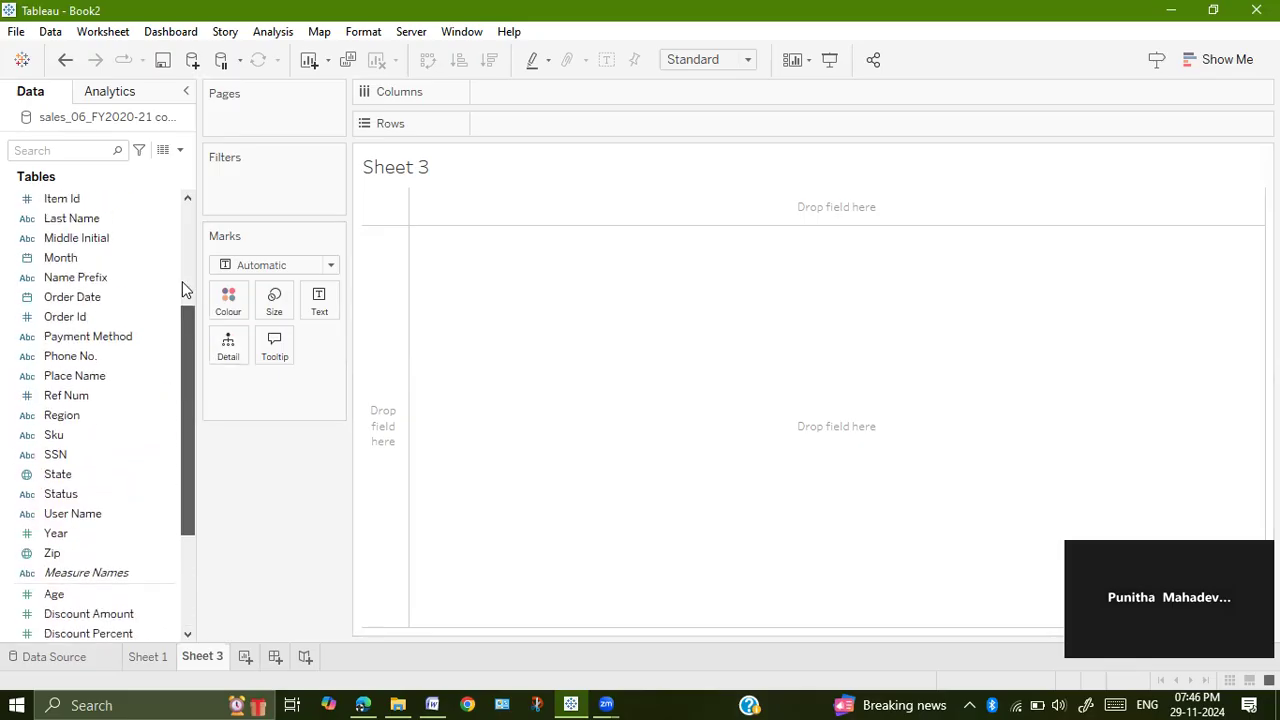
{"action": "scroll", "scroll_direction": "up", "scroll_amount": 3}
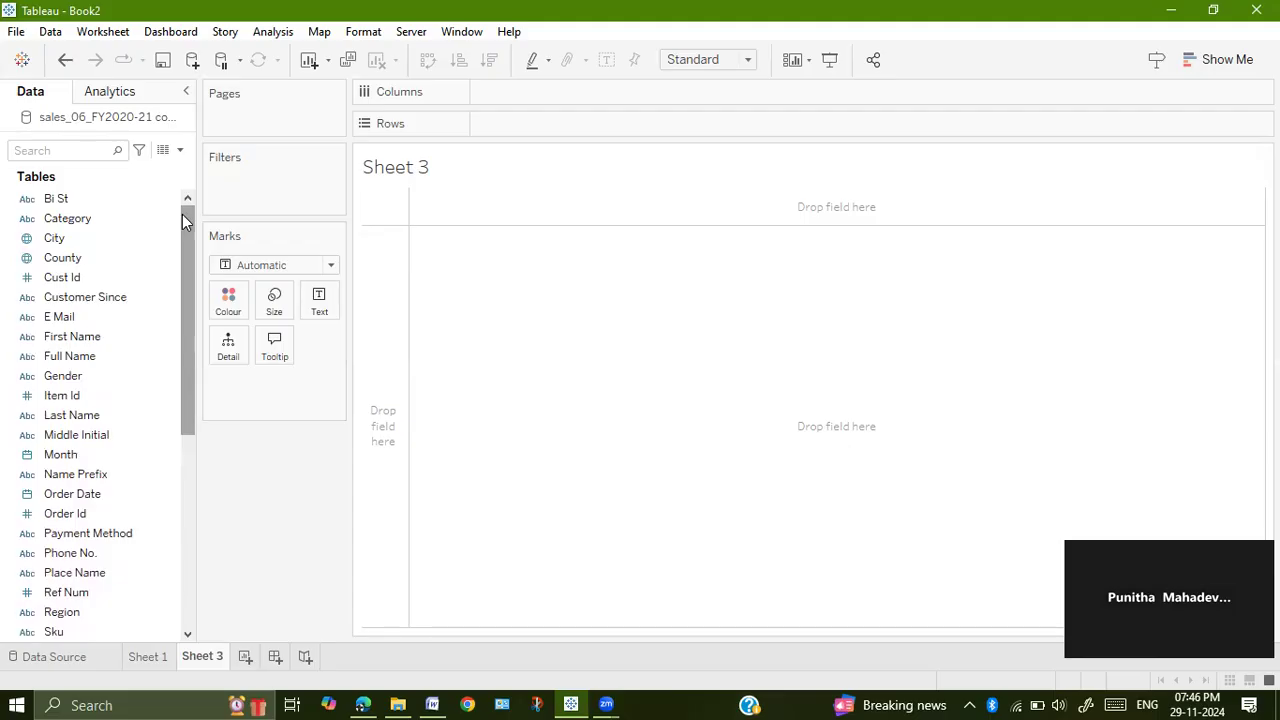
{"action": "left_click", "coordinate": [60, 454]}
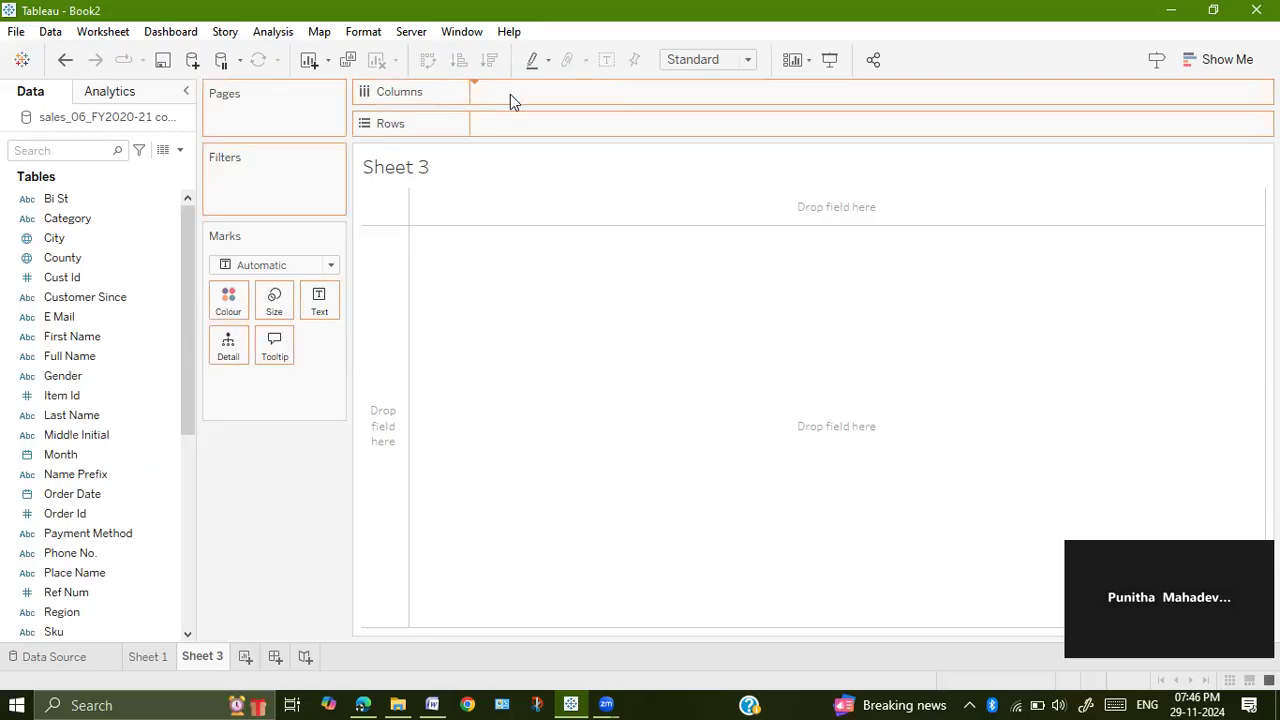
{"action": "mouse_move", "coordinate": [184, 408]}
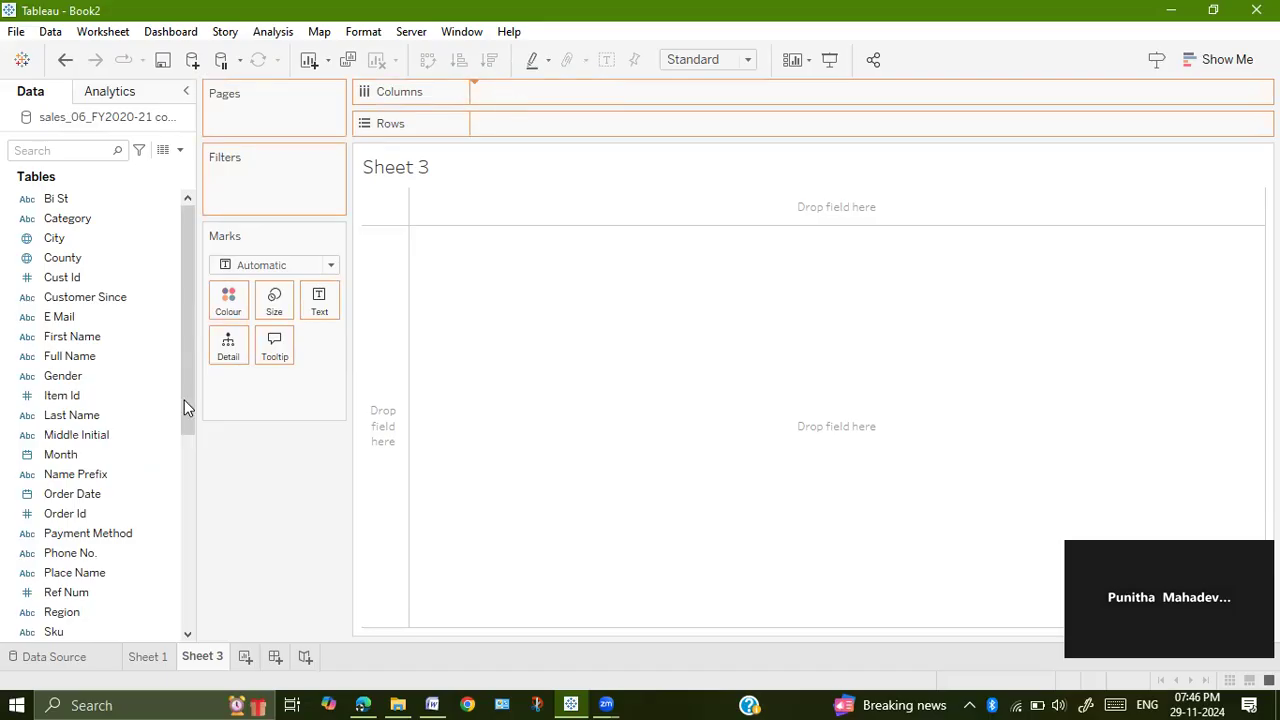
{"action": "mouse_move", "coordinate": [188, 496]}
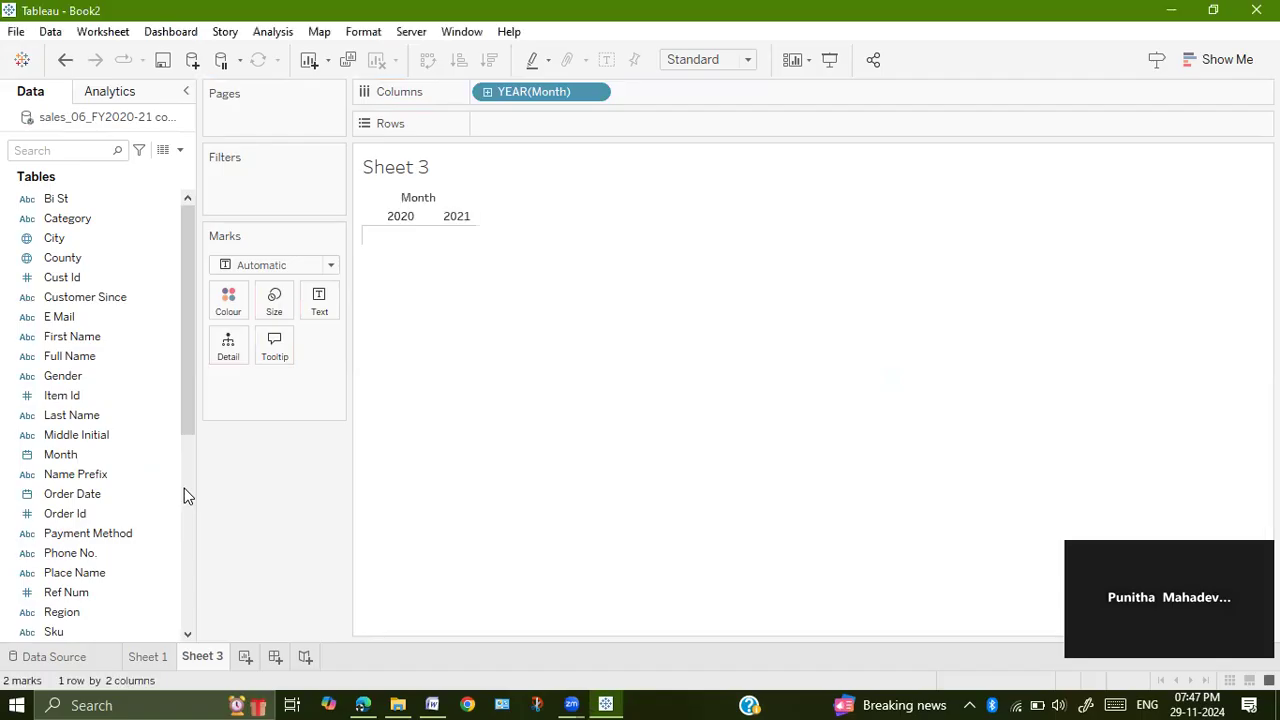
{"action": "mouse_move", "coordinate": [192, 508]}
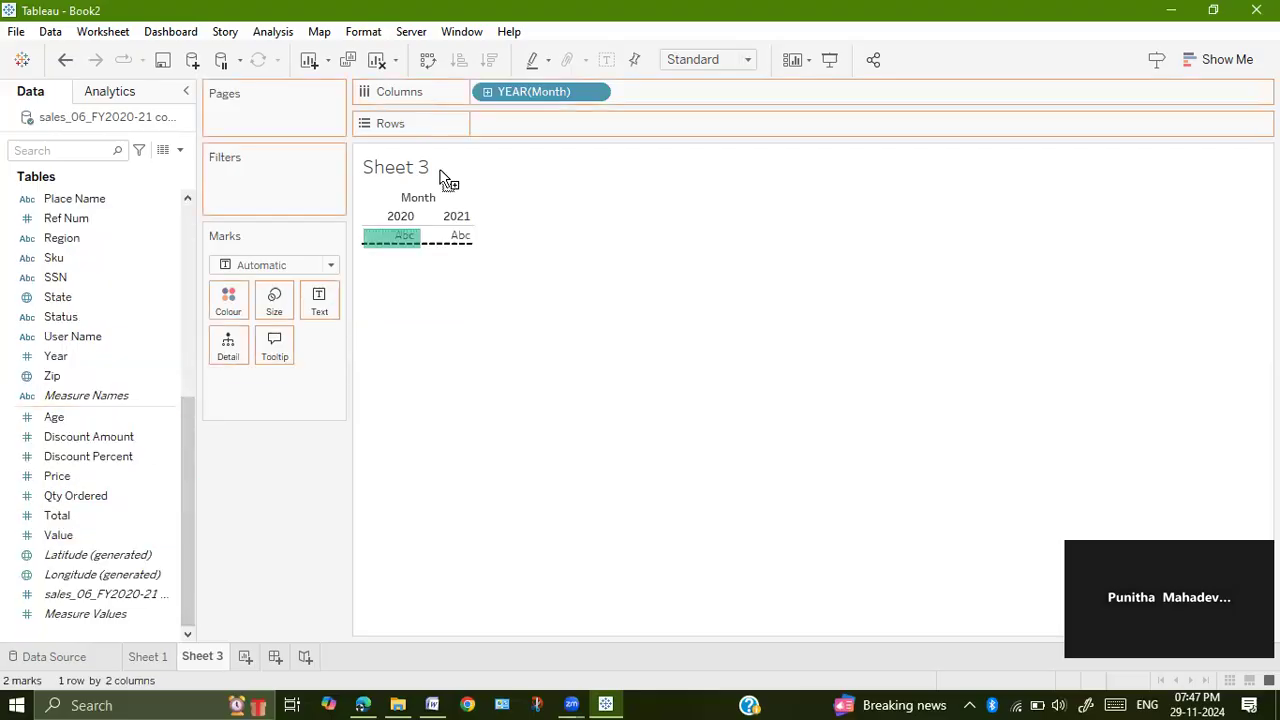
{"action": "left_click_drag", "start_coordinate": [56, 516], "coordinate": [516, 120]}
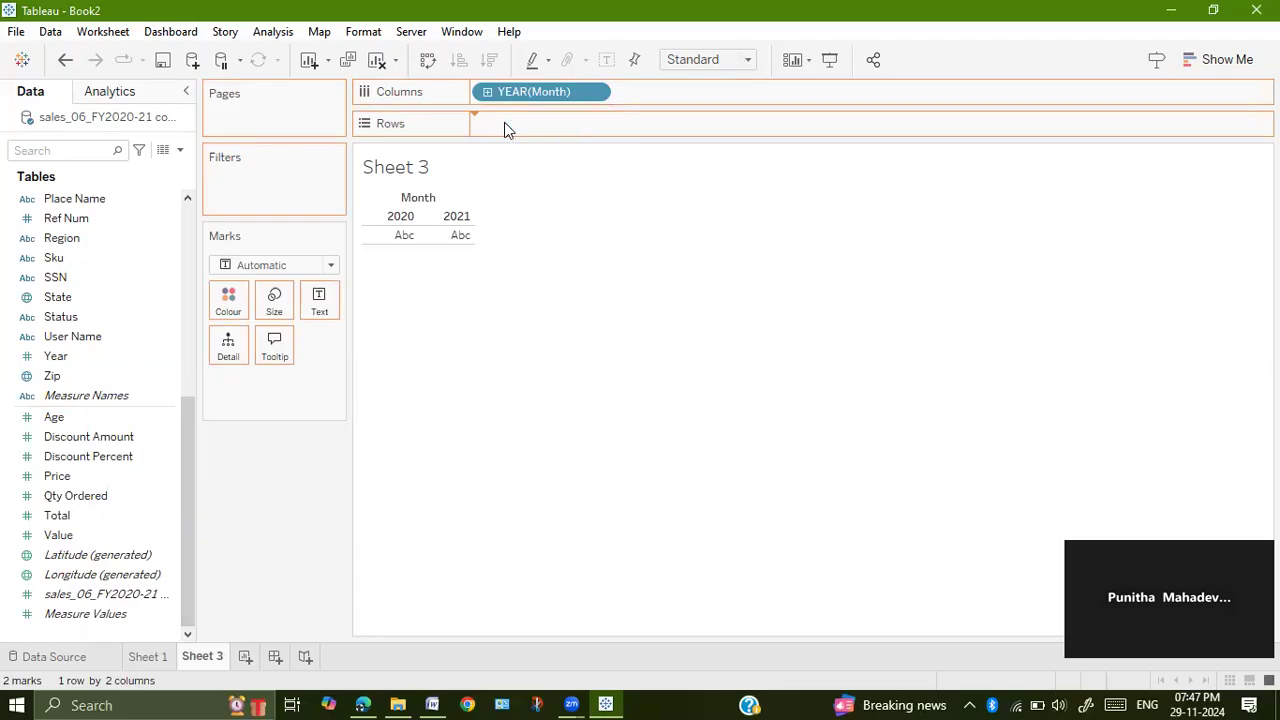
Step: Place Total on Rows as SUM(Total), drawing a line from 2020 to 2021
{"action": "left_click_drag", "start_coordinate": [56, 516], "coordinate": [540, 124]}
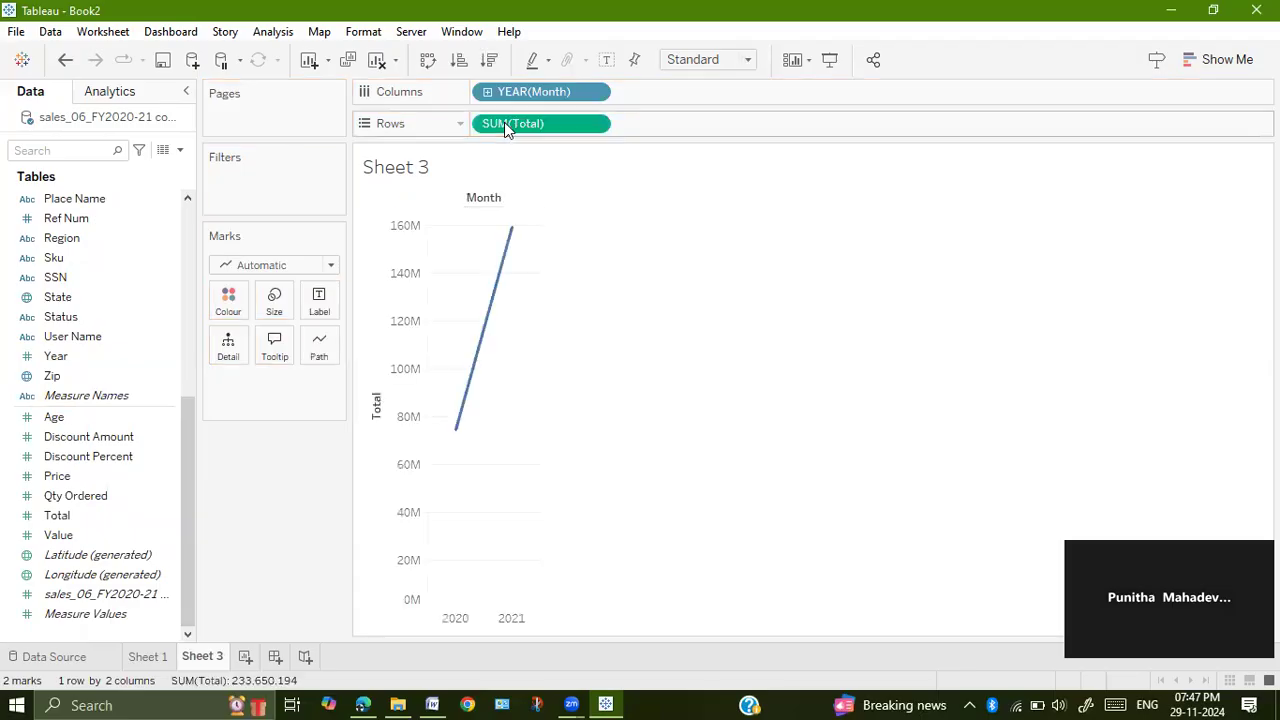
{"action": "mouse_move", "coordinate": [658, 454]}
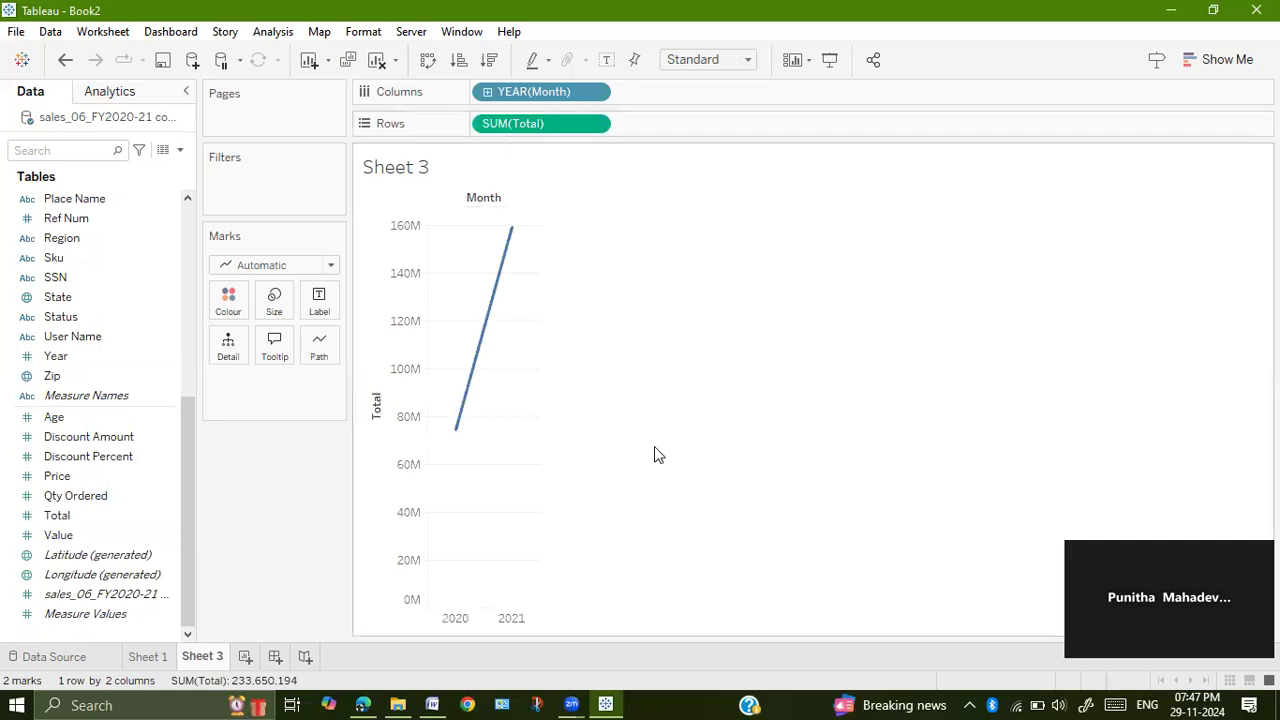
{"action": "mouse_move", "coordinate": [596, 408]}
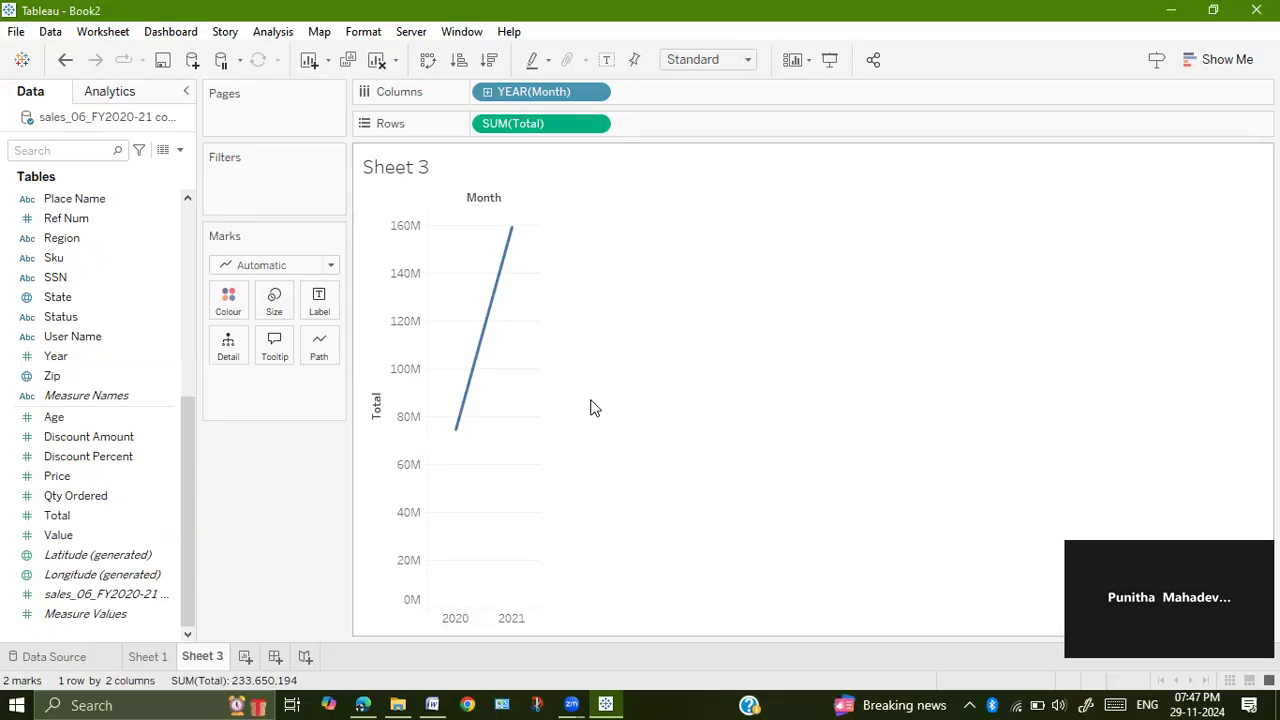
Step: Switch the Month field on Columns from year to month level, charting revenue by individual month
{"action": "left_click", "coordinate": [540, 92]}
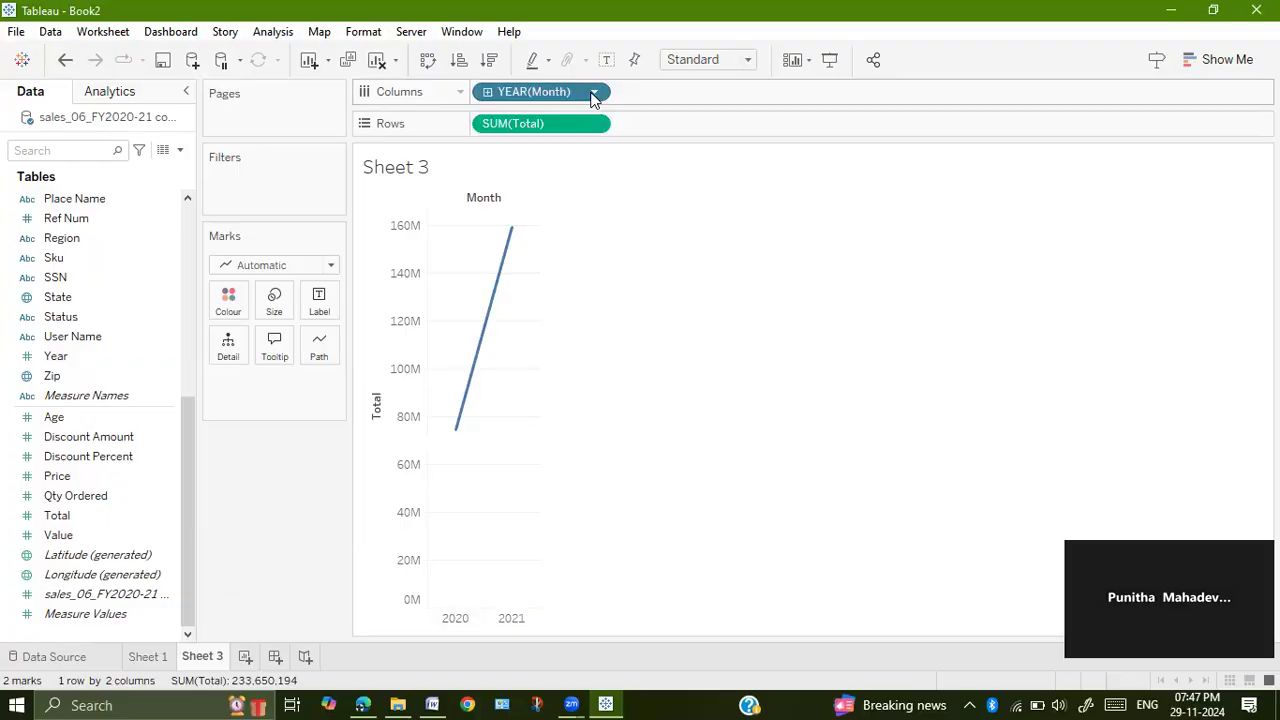
{"action": "left_click", "coordinate": [592, 92]}
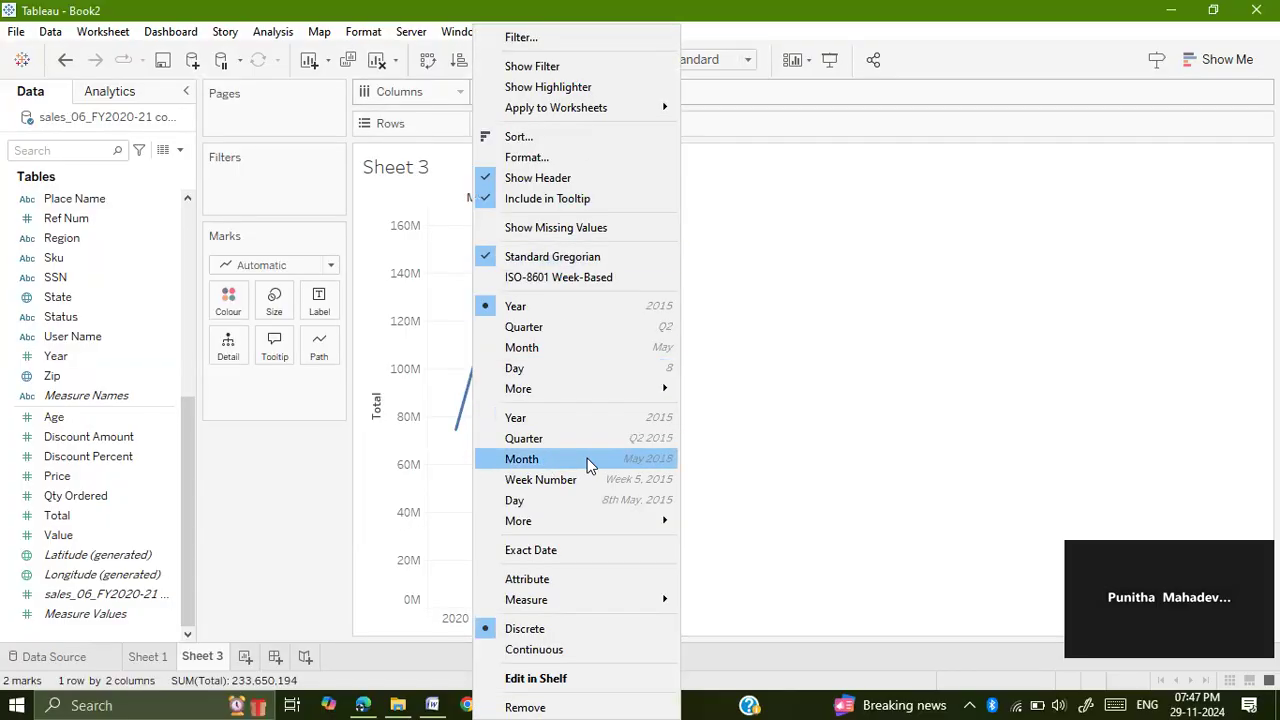
{"action": "mouse_move", "coordinate": [516, 306]}
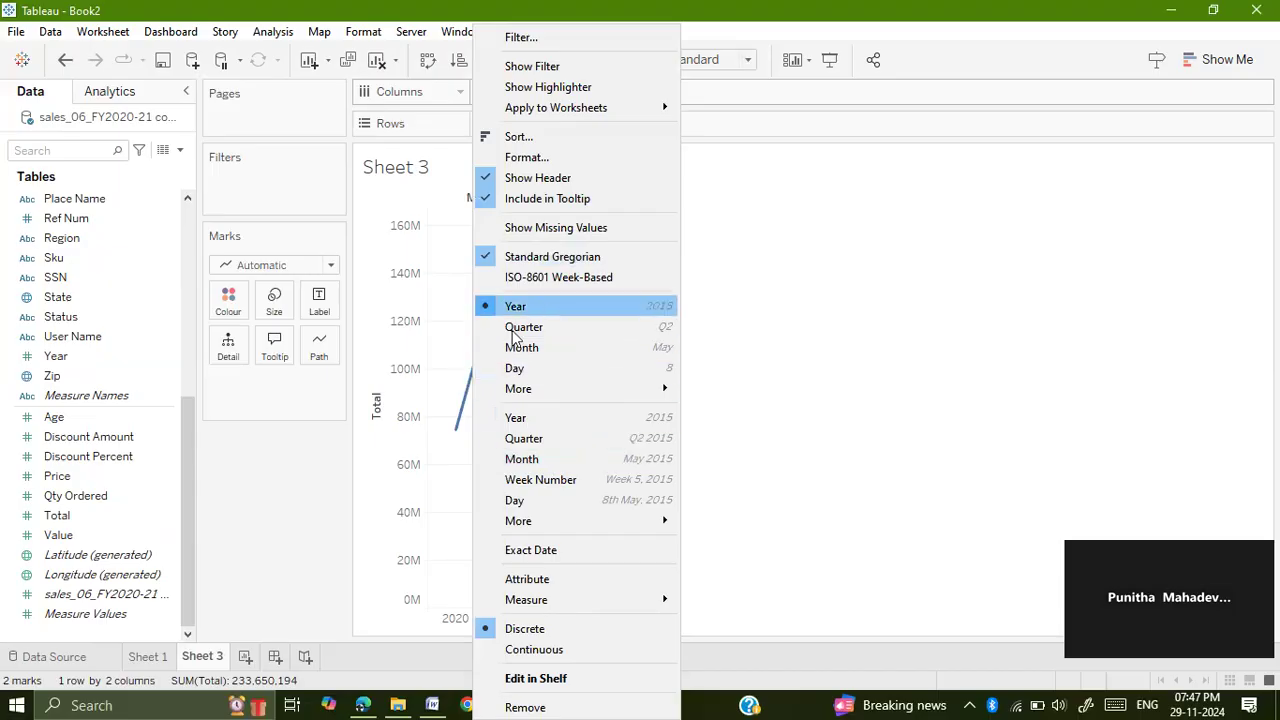
{"action": "mouse_move", "coordinate": [540, 480]}
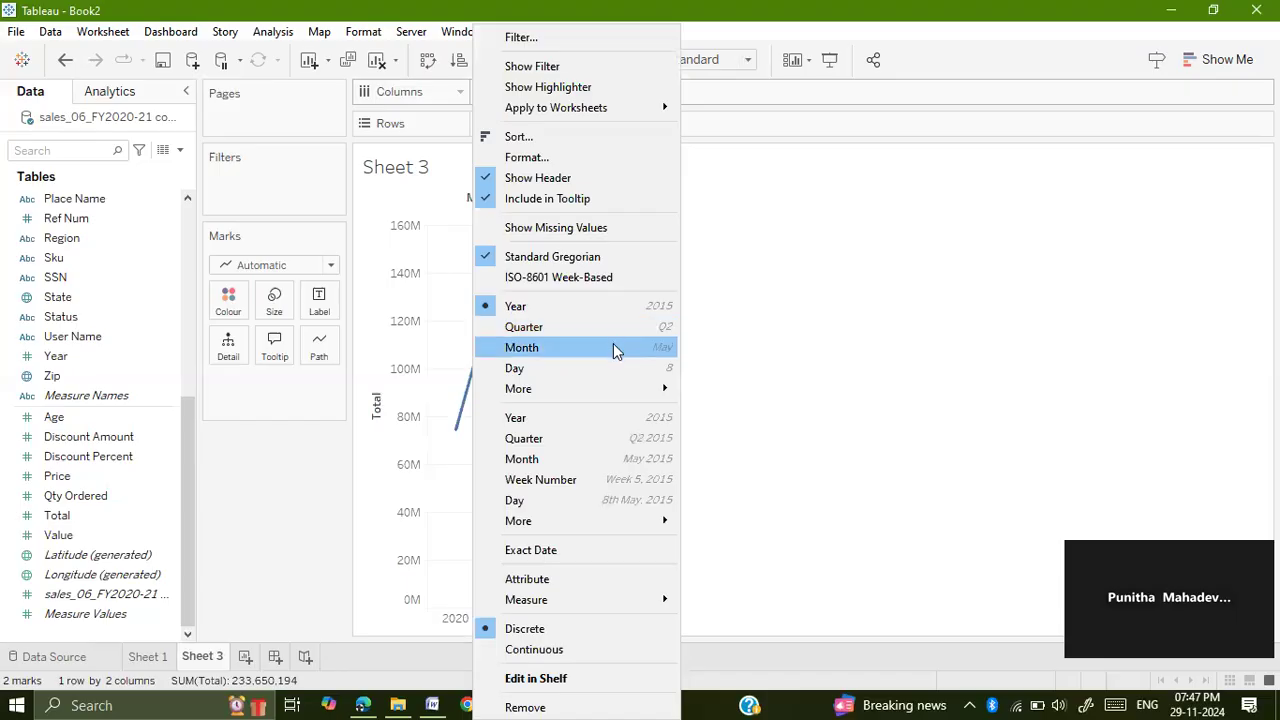
{"action": "mouse_move", "coordinate": [600, 458]}
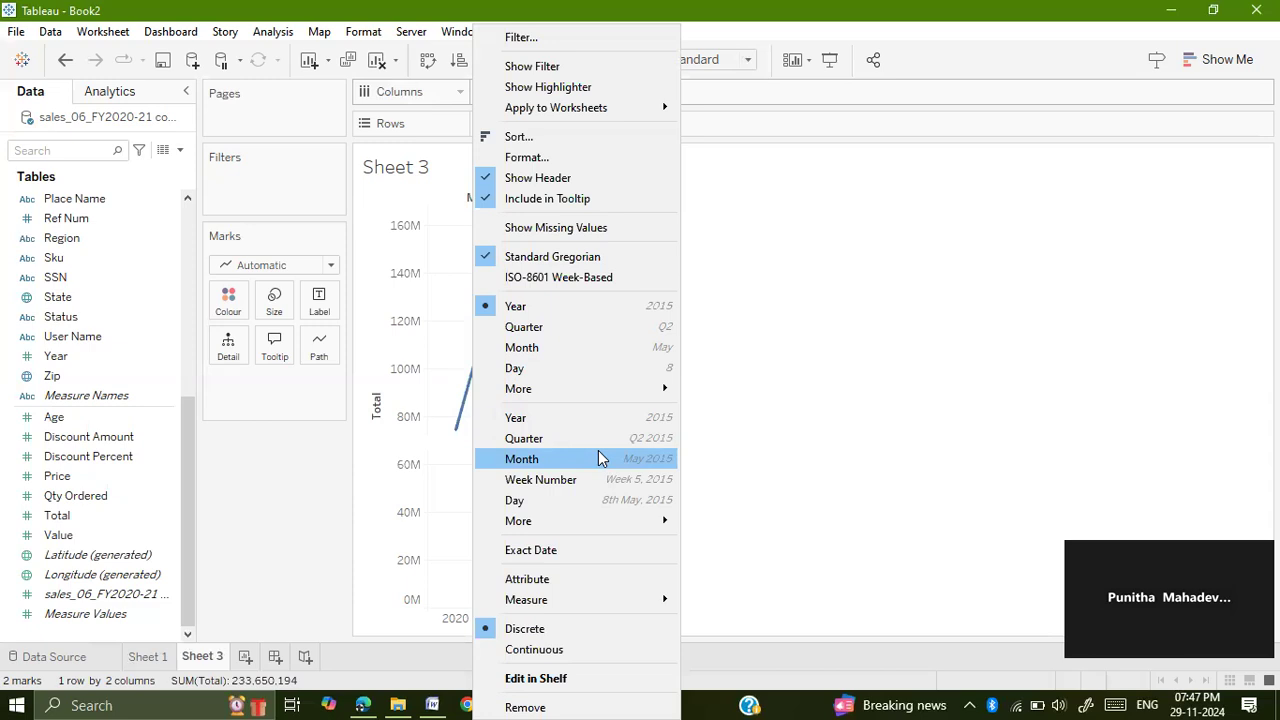
{"action": "left_click", "coordinate": [520, 458]}
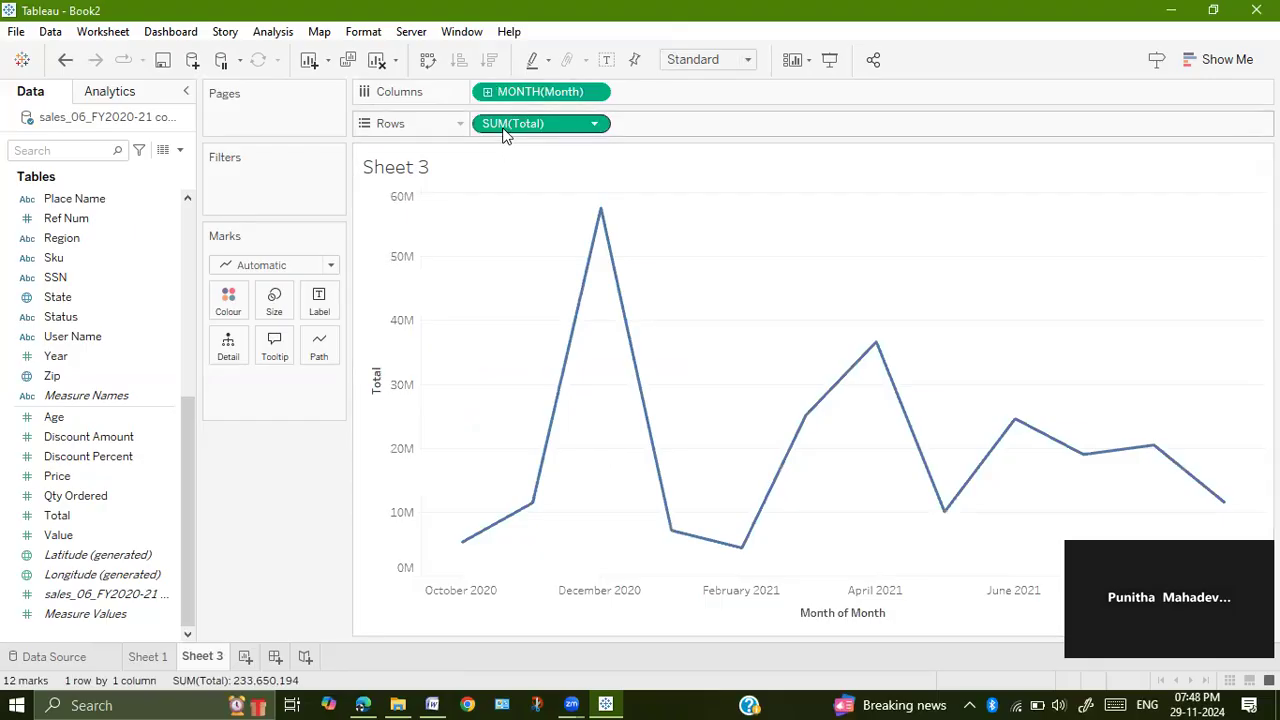
{"action": "mouse_move", "coordinate": [512, 124]}
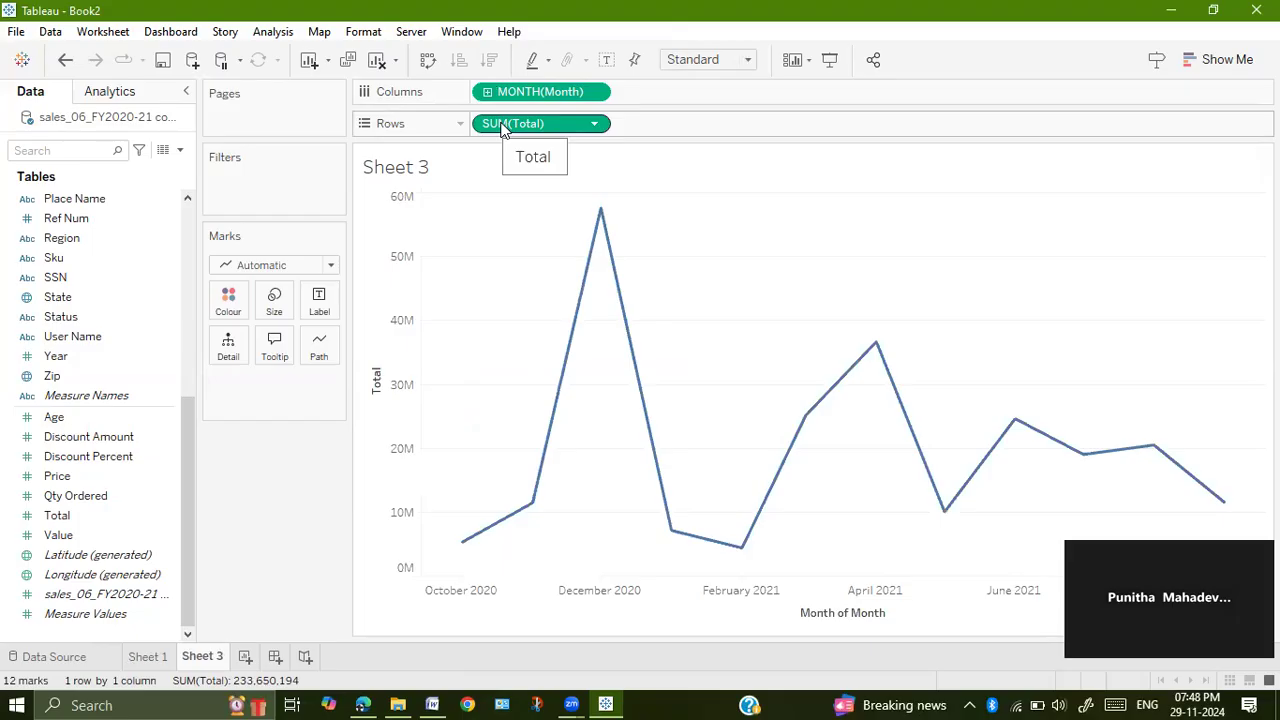
{"action": "mouse_move", "coordinate": [480, 188]}
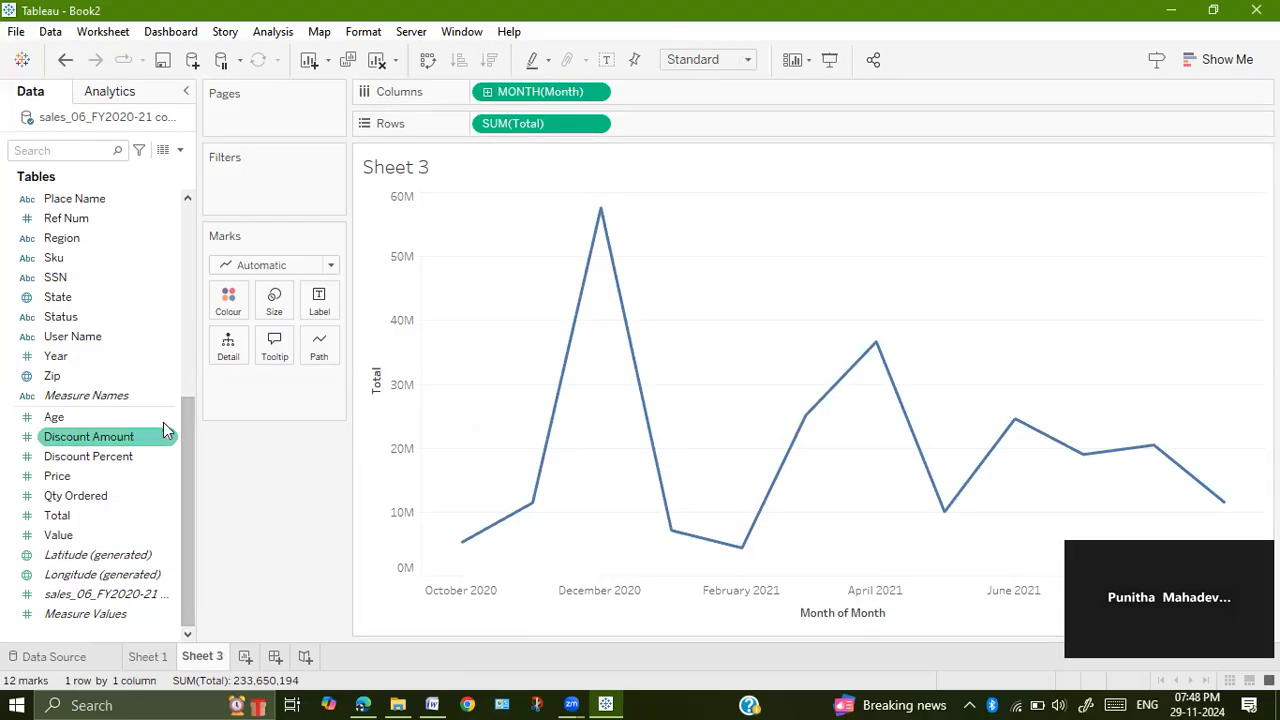
Step: Label the monthly revenue line with Year, splitting it into 2020 and 2021 segments
{"action": "left_click_drag", "start_coordinate": [56, 356], "coordinate": [290, 312]}
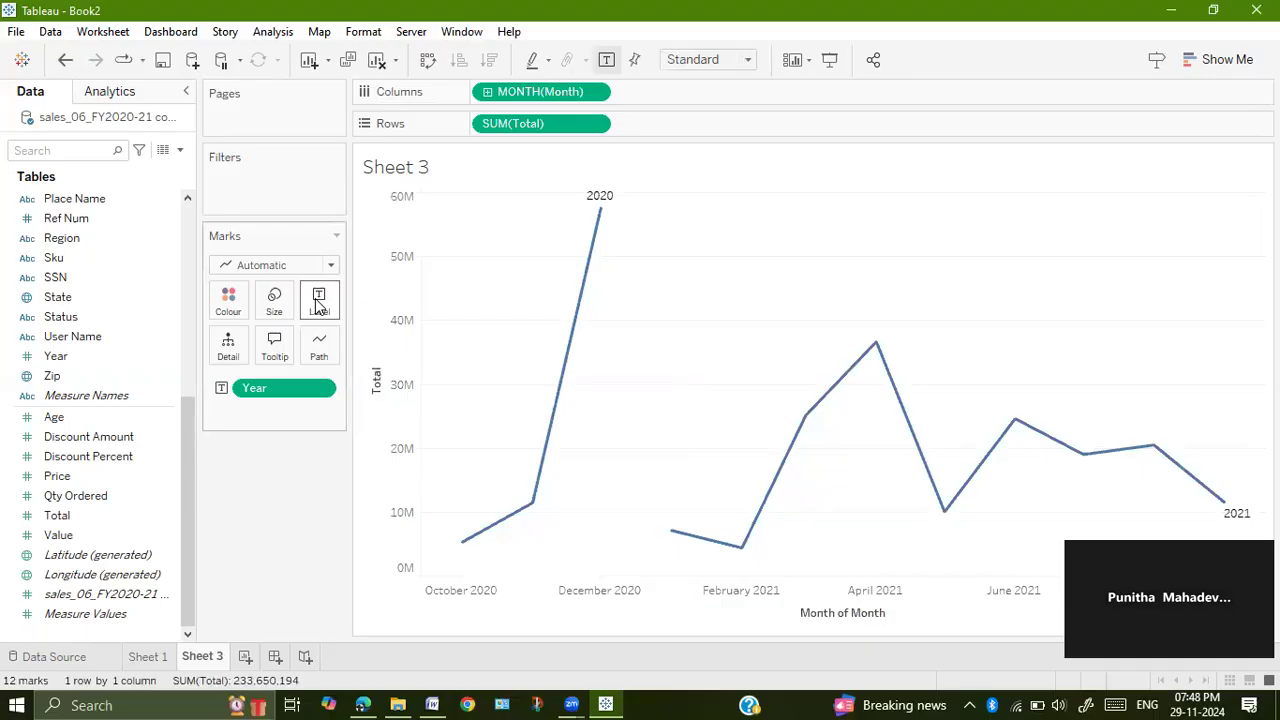
{"action": "mouse_move", "coordinate": [378, 176]}
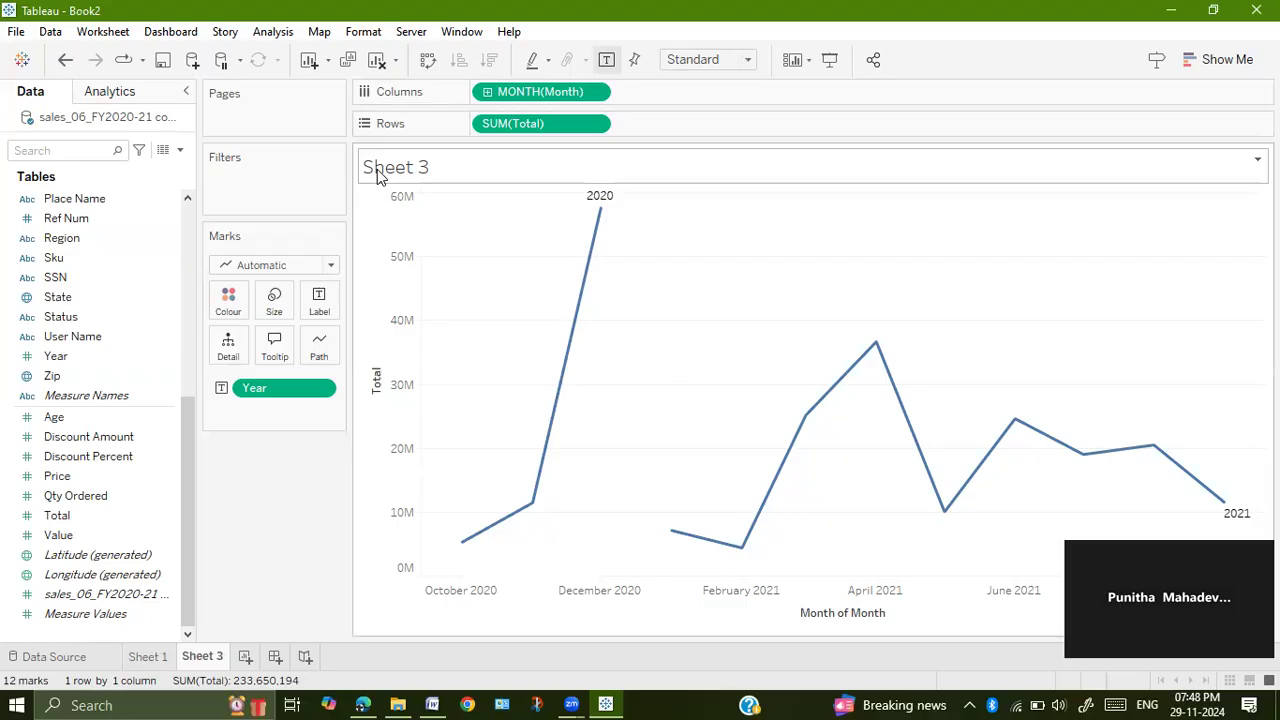
Step: Replace the sheet title placeholder with 'Month based Revenue'
{"action": "double_click", "coordinate": [396, 168]}
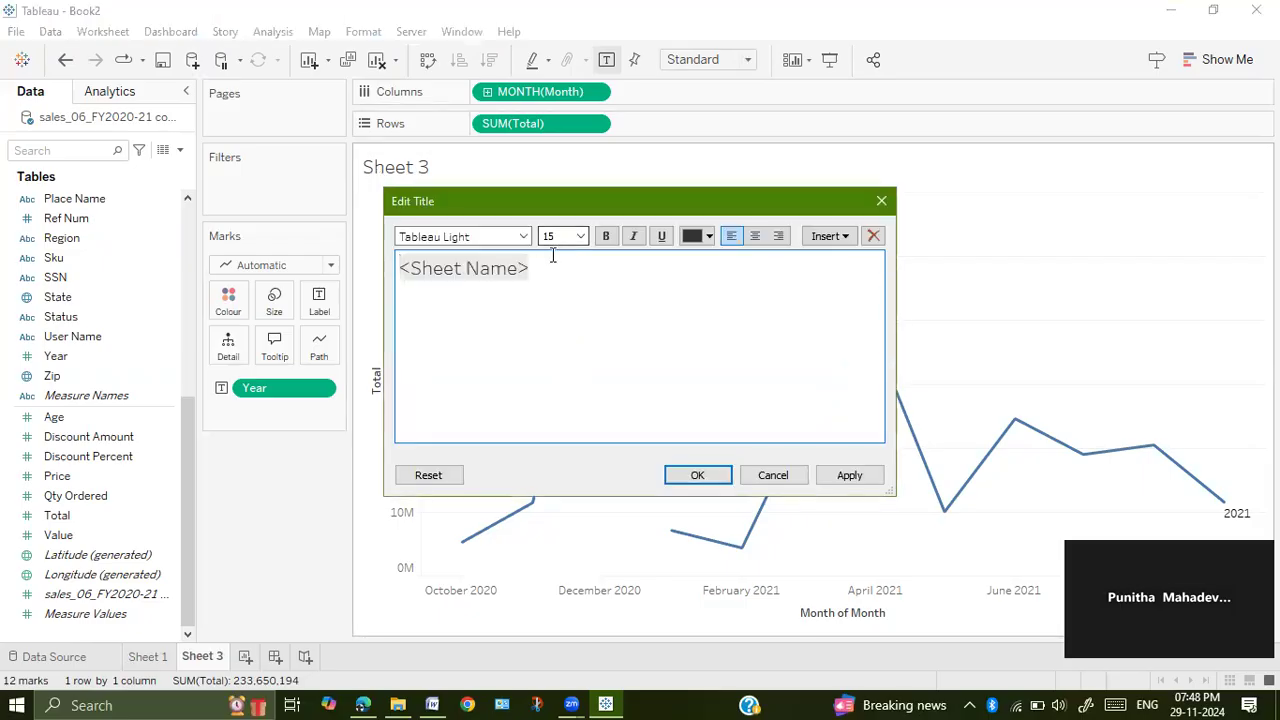
{"action": "triple_click", "coordinate": [462, 268]}
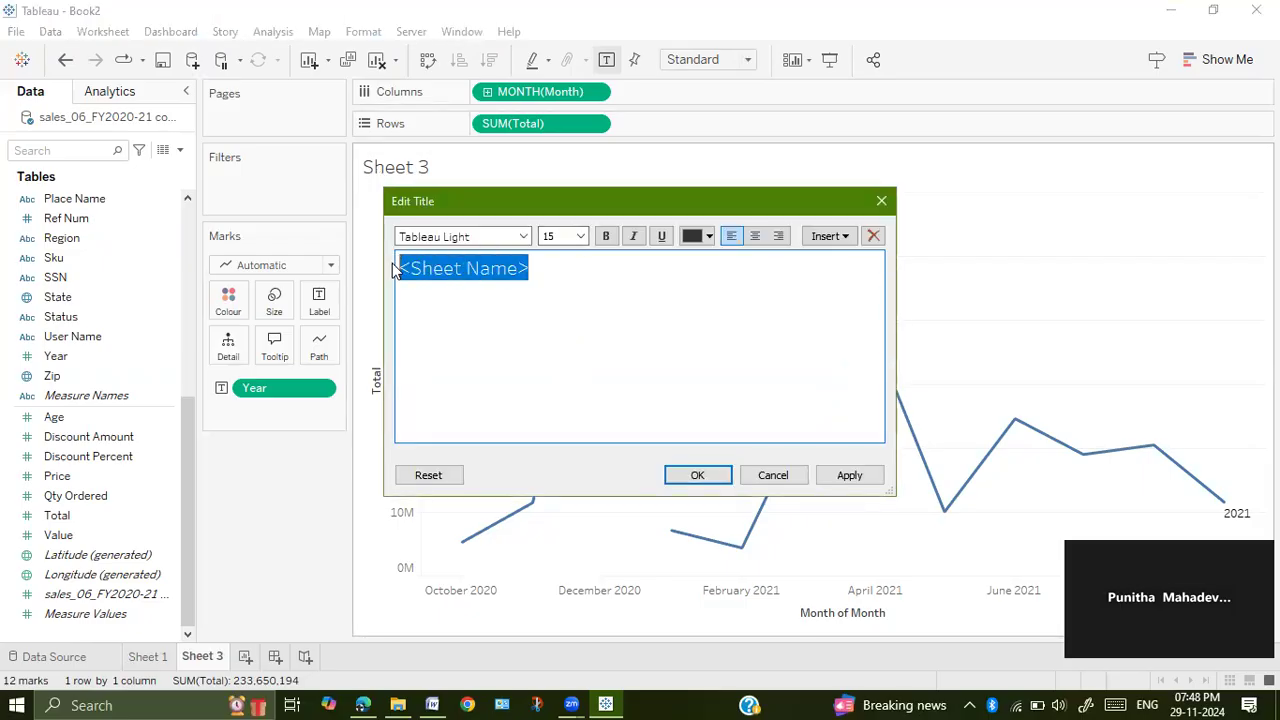
{"action": "type", "text": "Mont"}
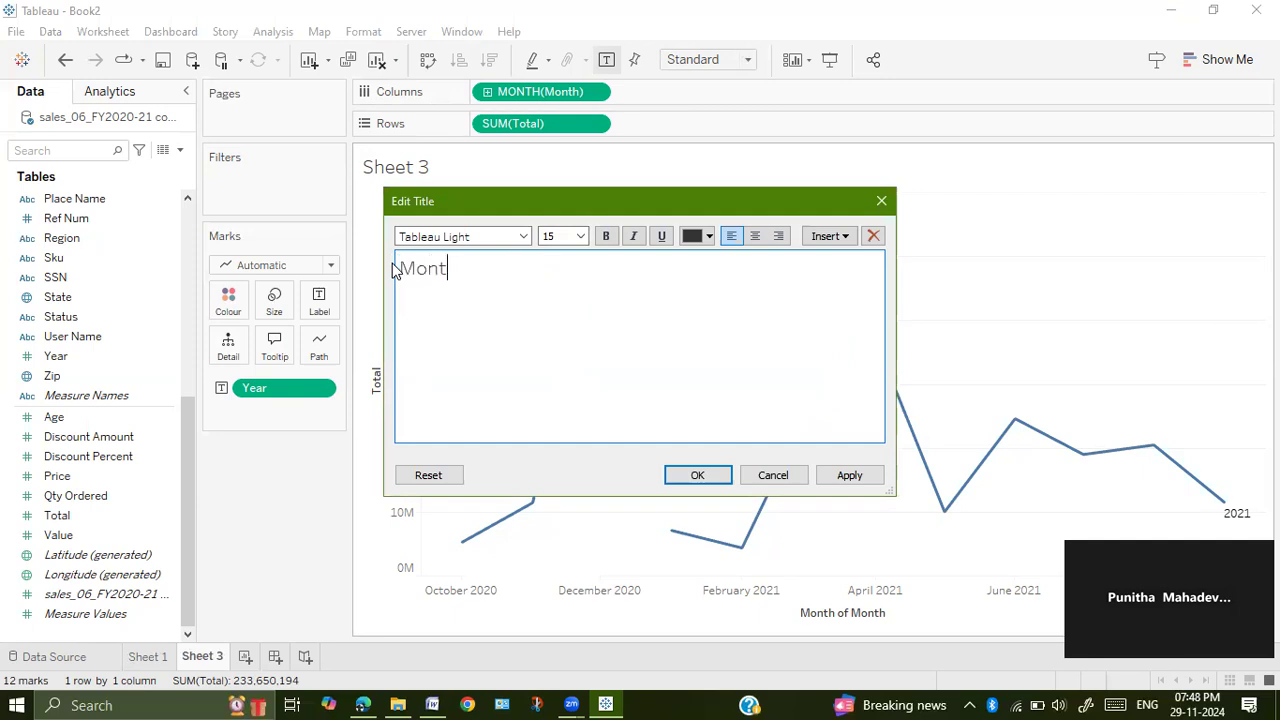
{"action": "type", "text": "h based"}
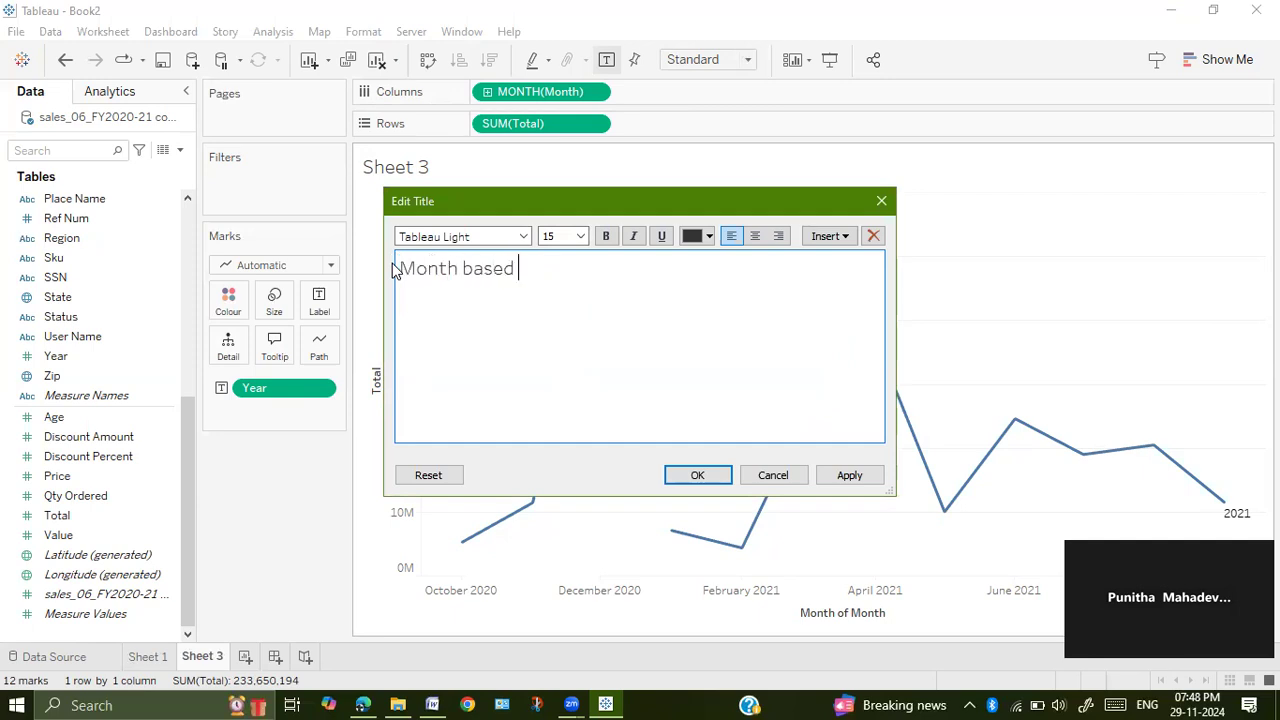
{"action": "type", "text": "Rev"}
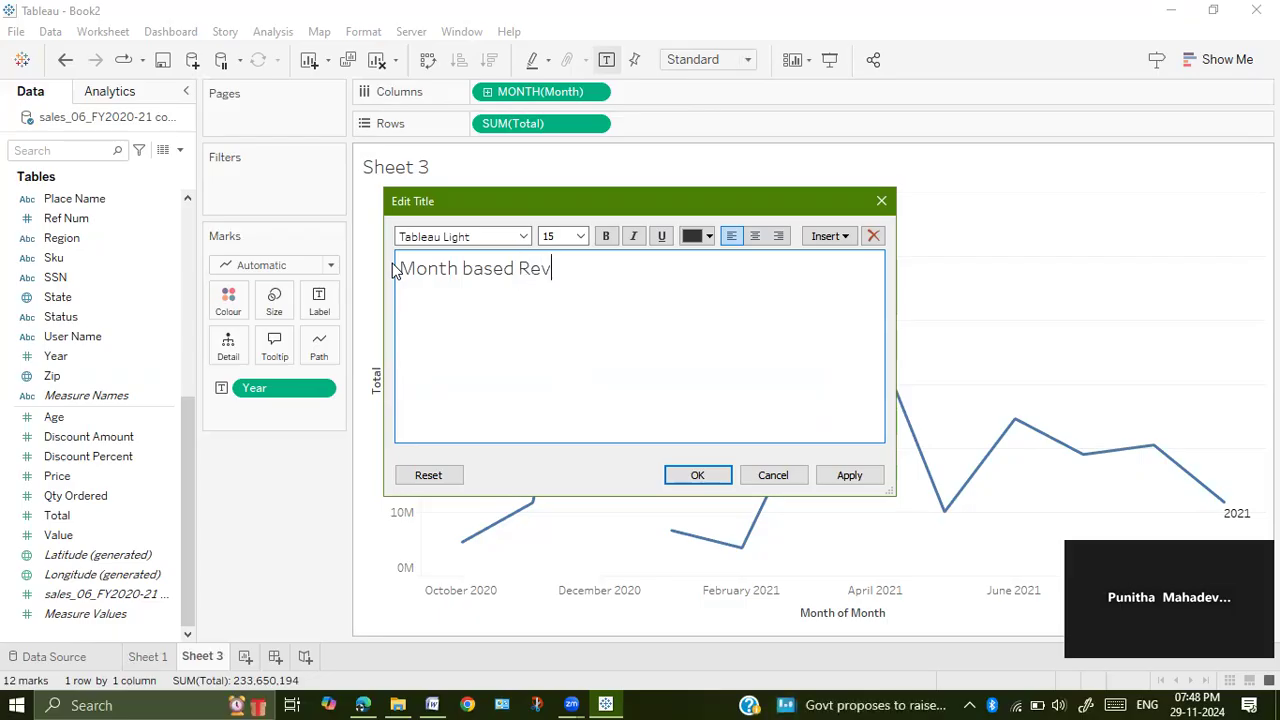
{"action": "type", "text": "enue"}
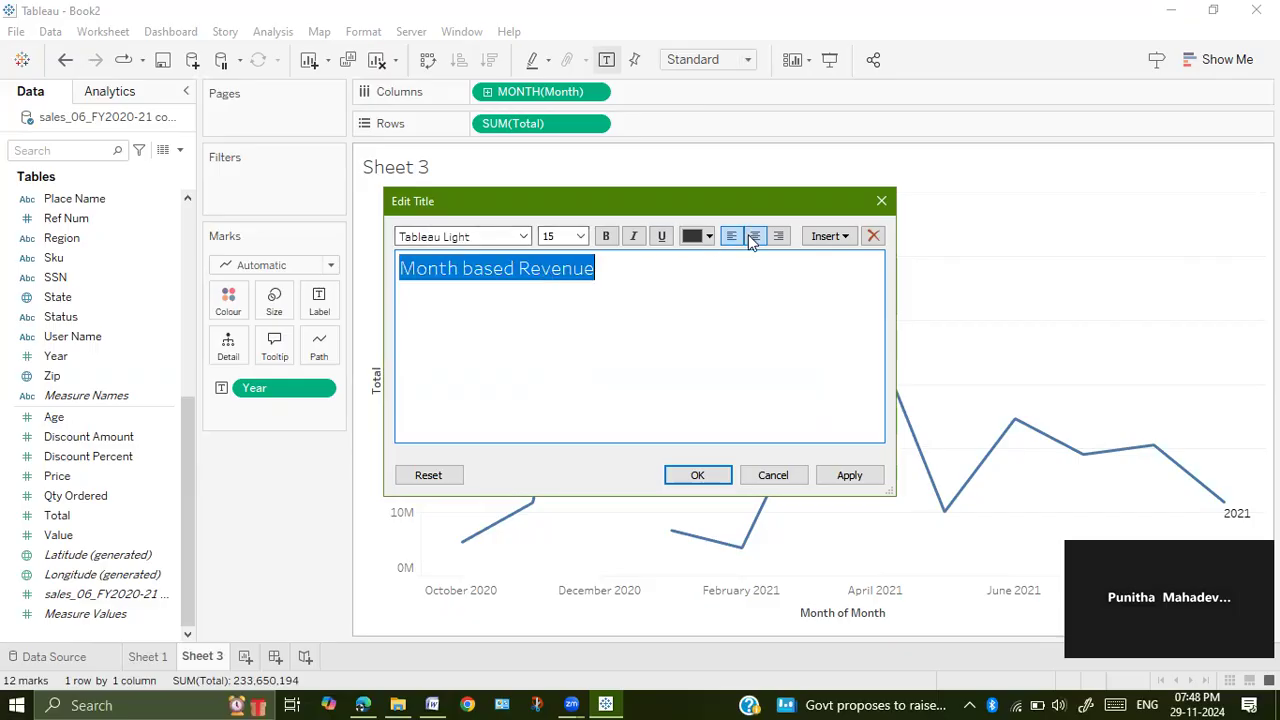
Step: Centre the title, colour it gold and apply it to the chart
{"action": "left_click", "coordinate": [710, 236]}
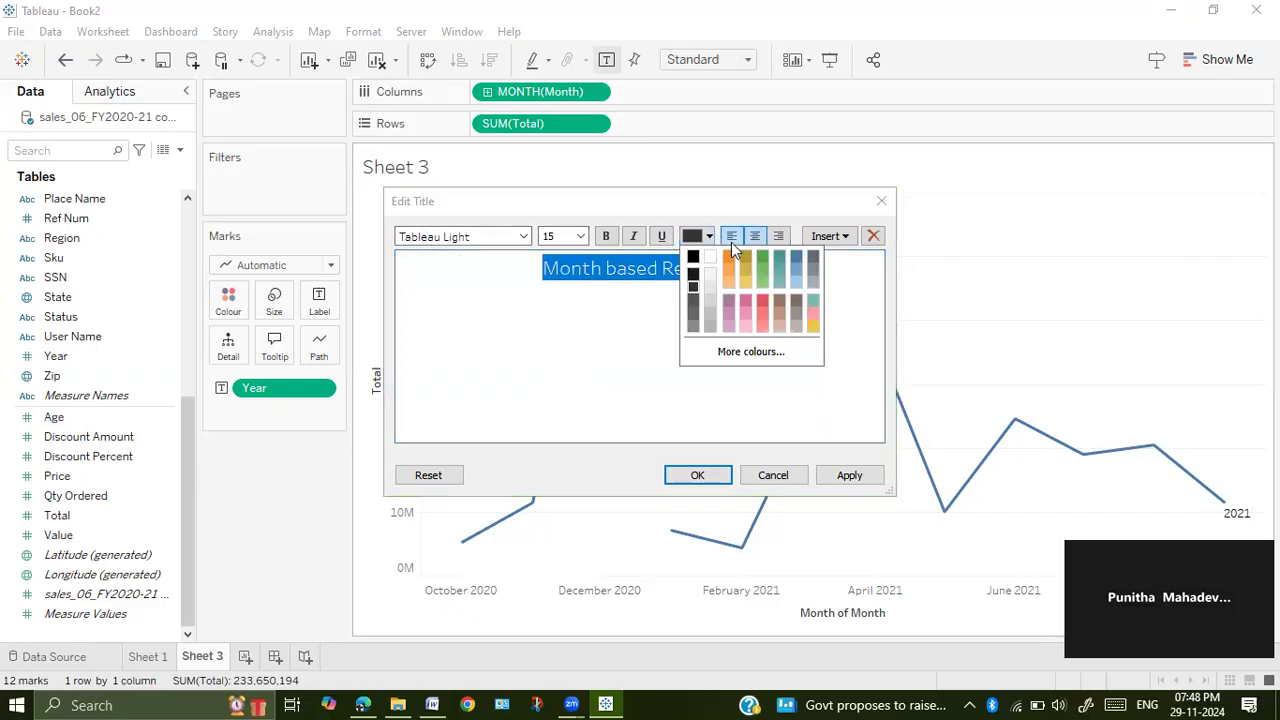
{"action": "left_click", "coordinate": [728, 258]}
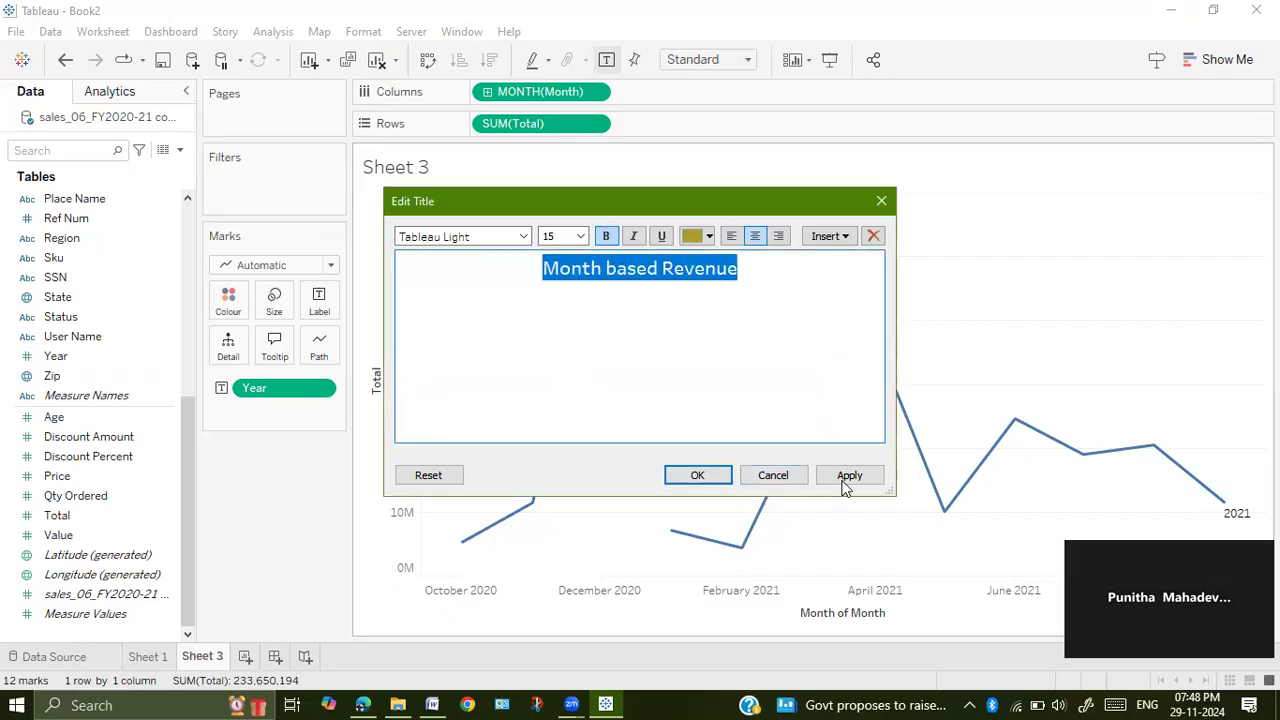
{"action": "left_click", "coordinate": [848, 476]}
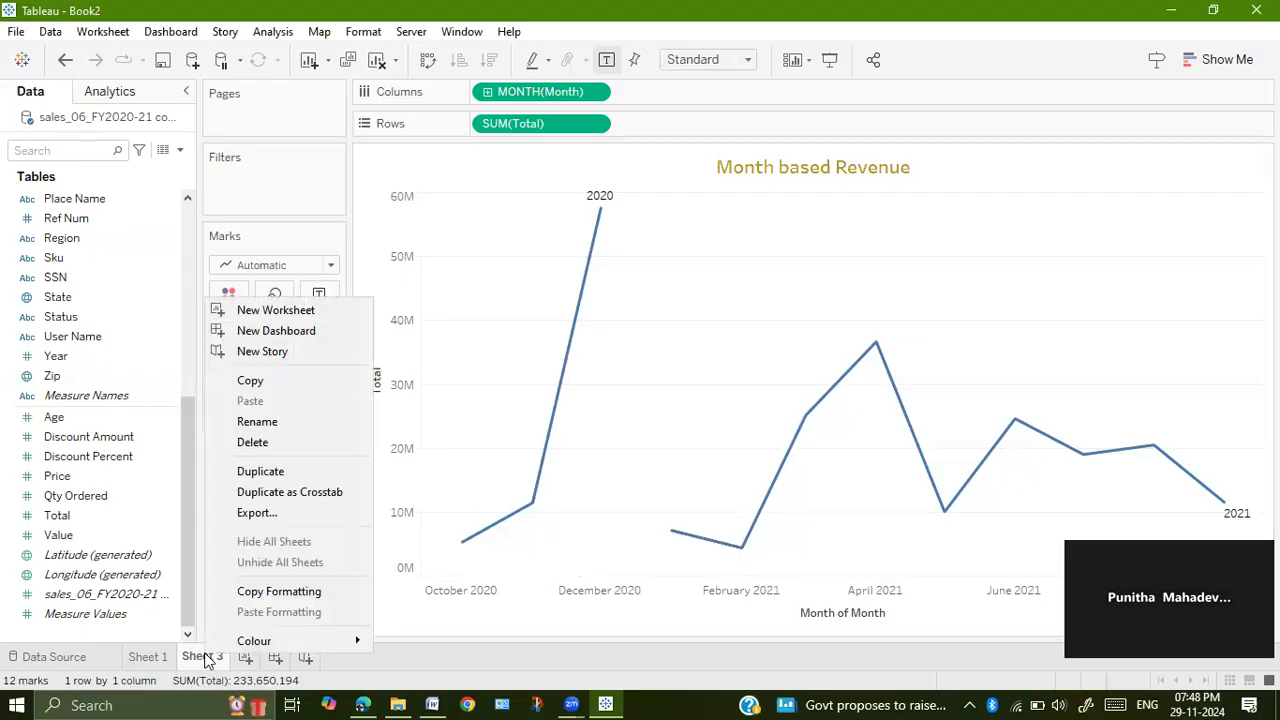
Step: Rename the Sheet 3 tab to 'Q2-line'
{"action": "left_click", "coordinate": [256, 420]}
{"action": "type", "text": "Q2"}
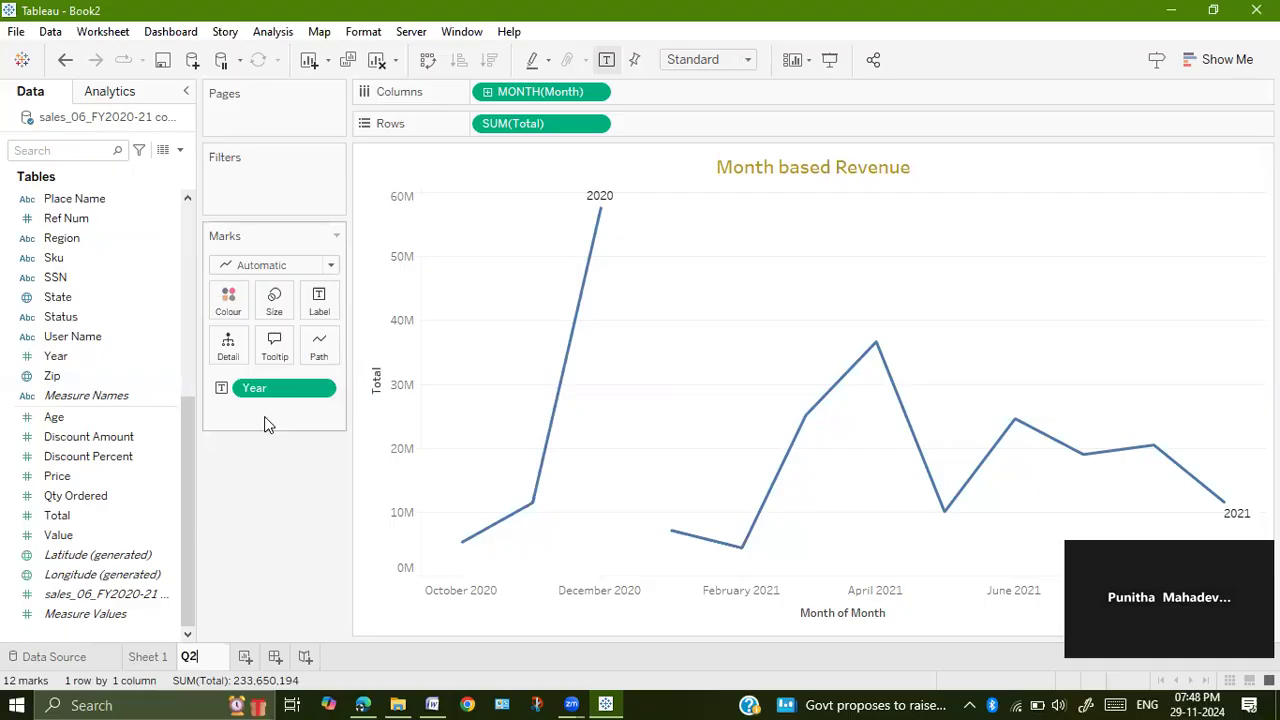
{"action": "type", "text": "-line"}
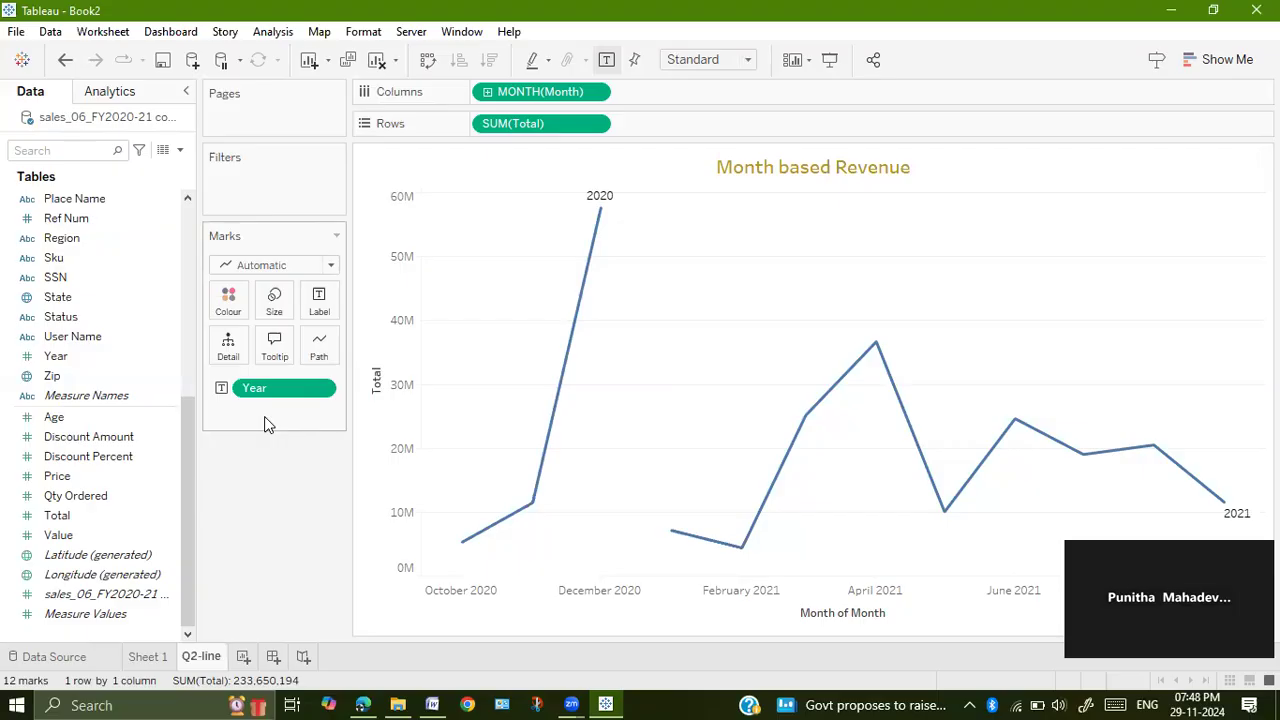
{"action": "mouse_move", "coordinate": [950, 290]}
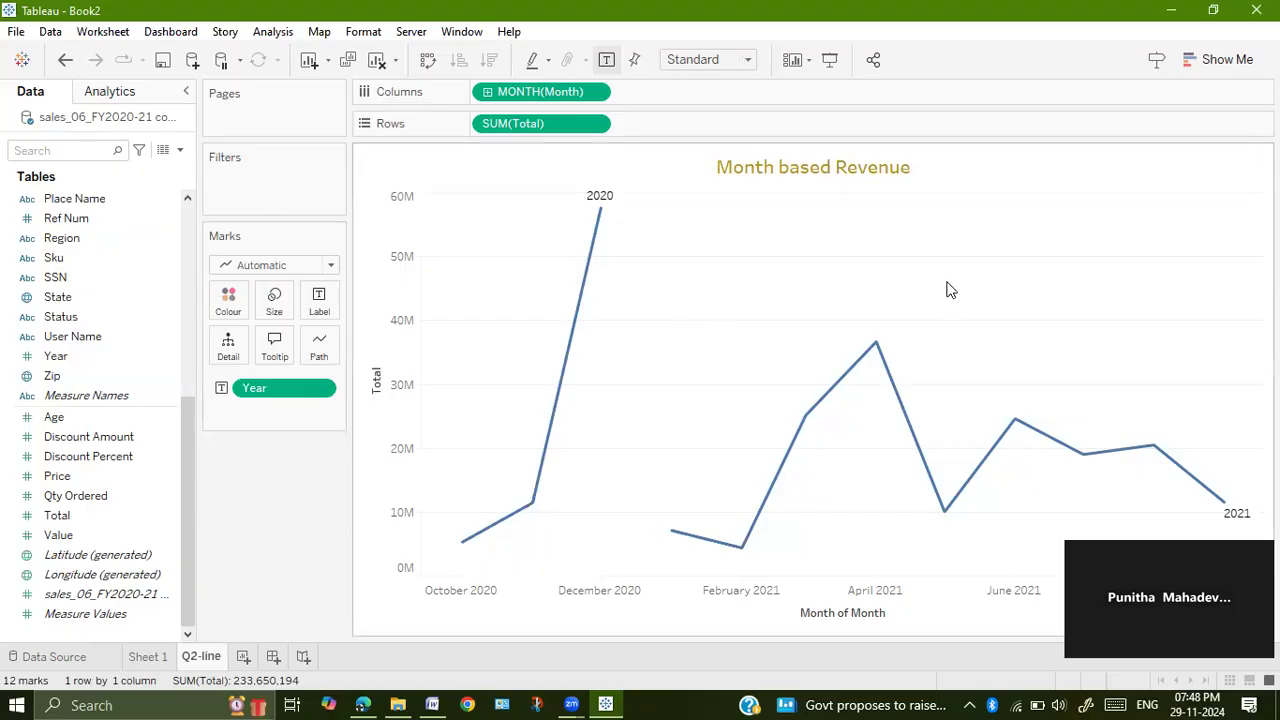
{"action": "mouse_move", "coordinate": [756, 332]}
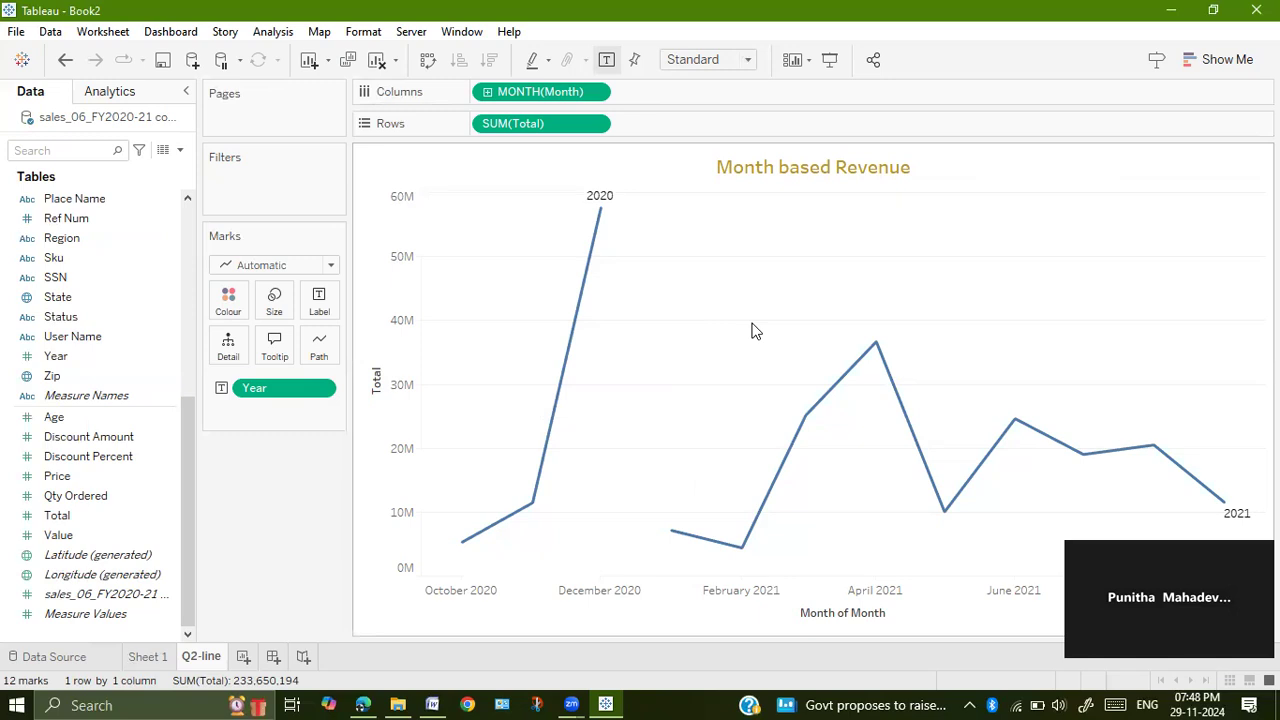